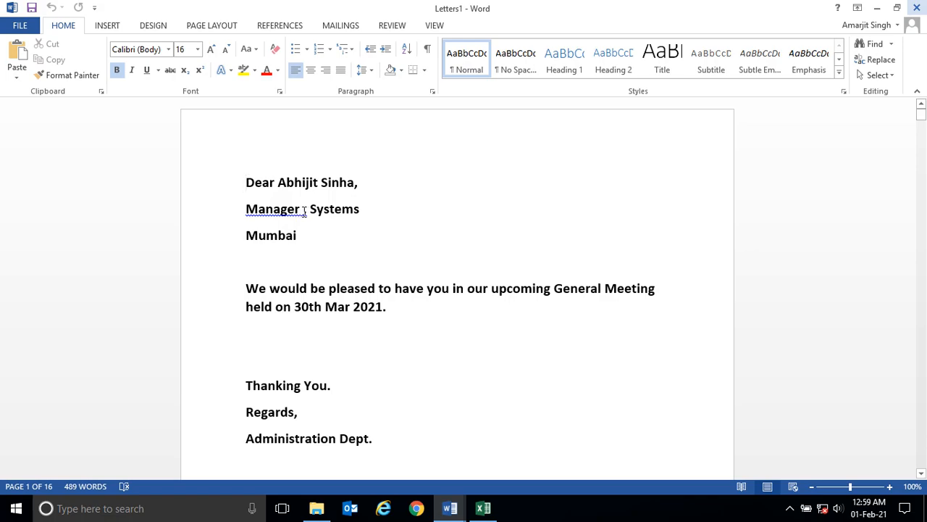
Add a comma after the «Designation» field in the invitation template
type(", «Department»")
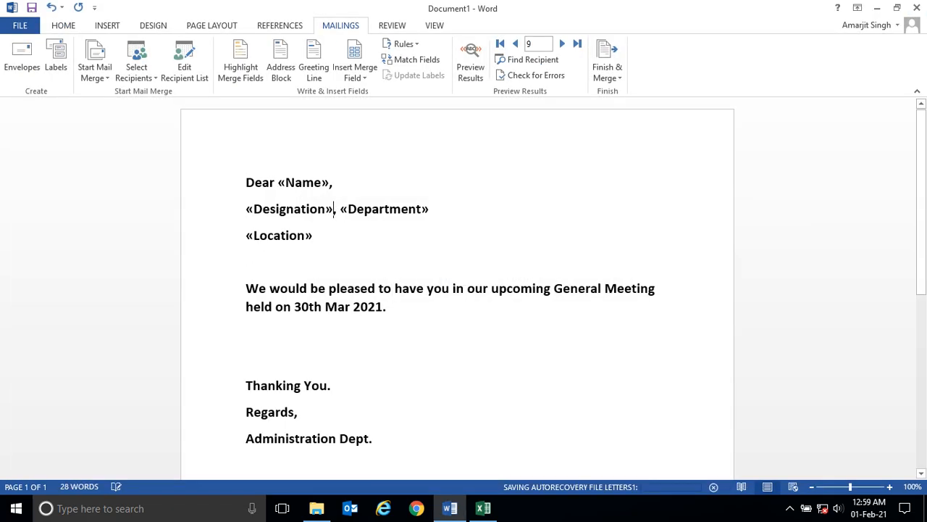
mouse_move(527, 108)
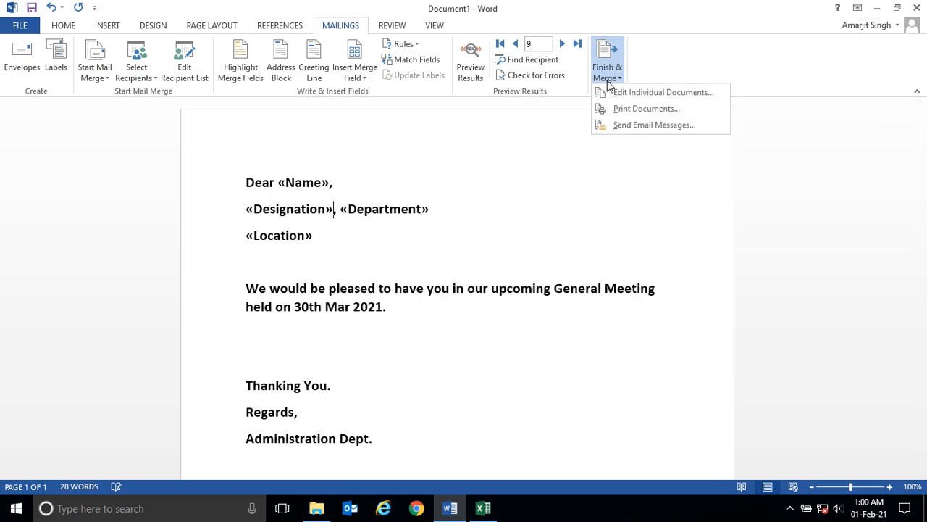
mouse_move(639, 92)
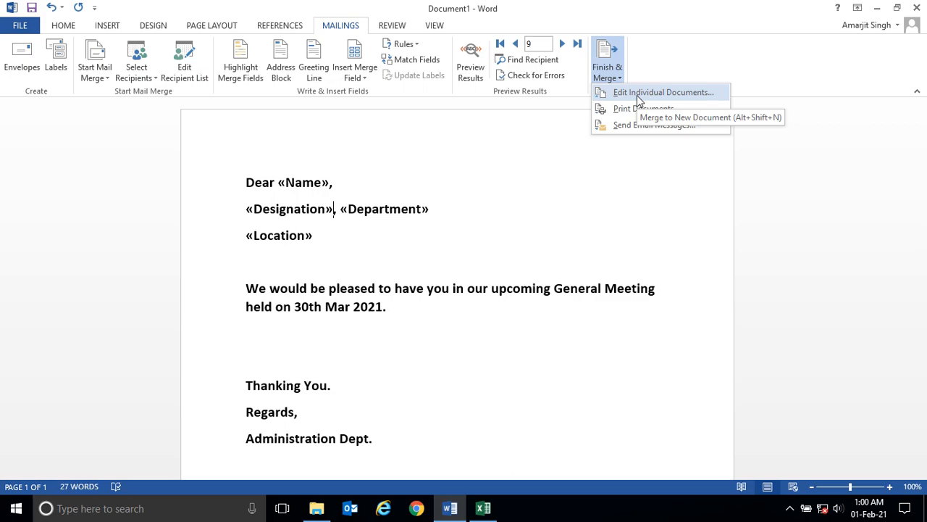
Merge the template into a new document with Edit Individual Documents
left_click(666, 92)
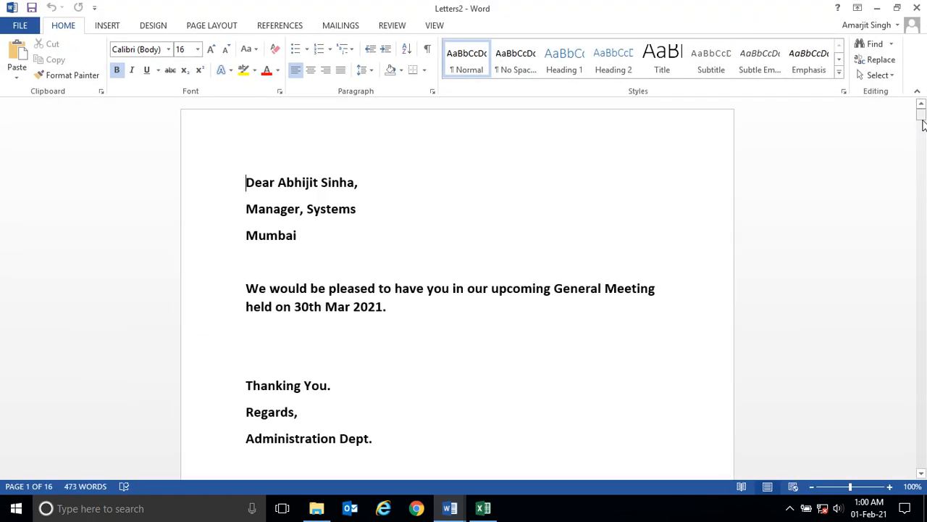
Scroll through the merged Letters2 letters to confirm the comma after each designation
scroll("down", 3)
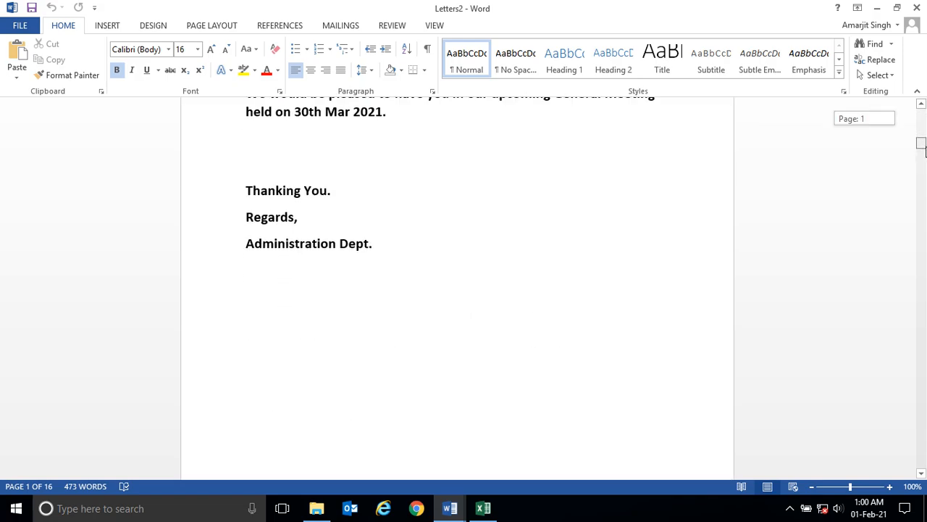
scroll("down", 3)
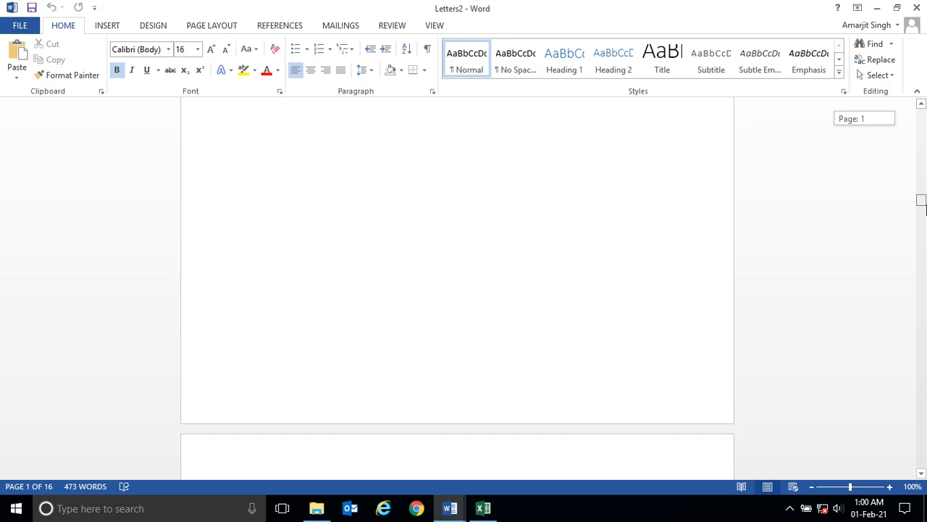
scroll("down", 3)
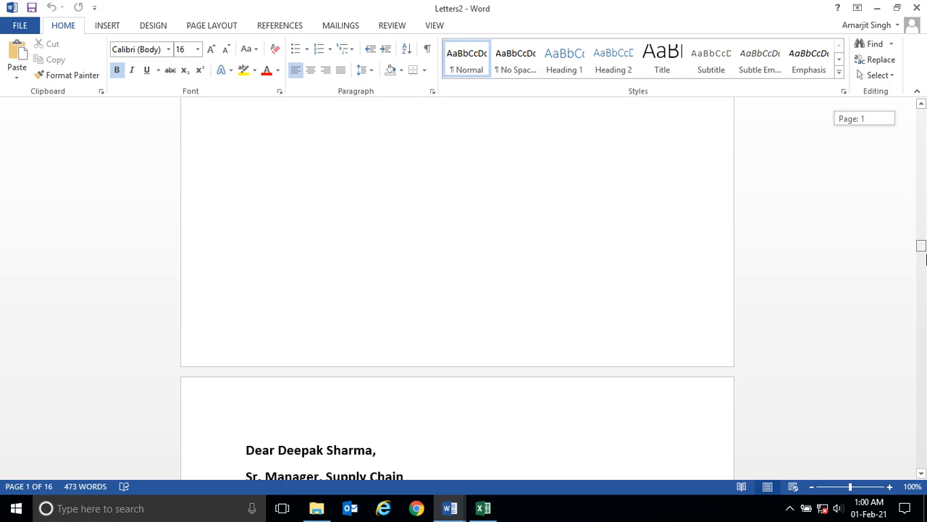
scroll("down", 3)
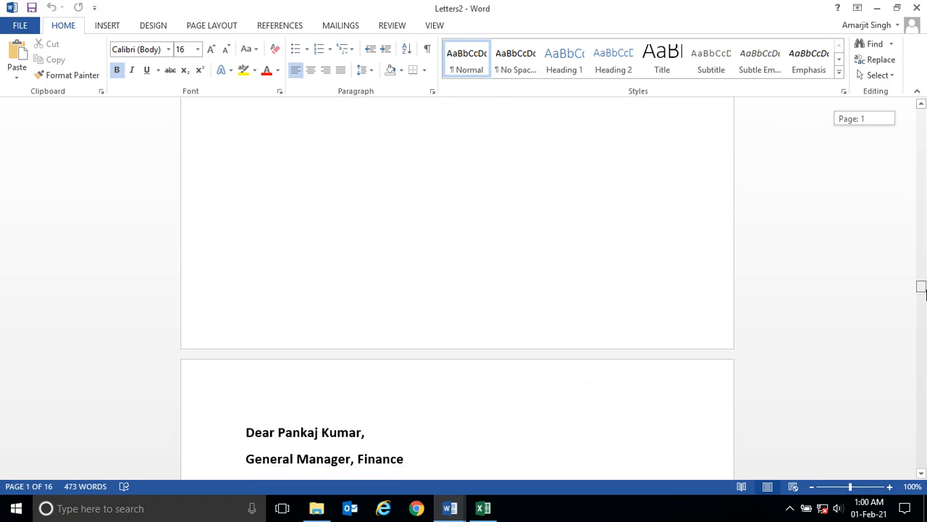
scroll("down", 3)
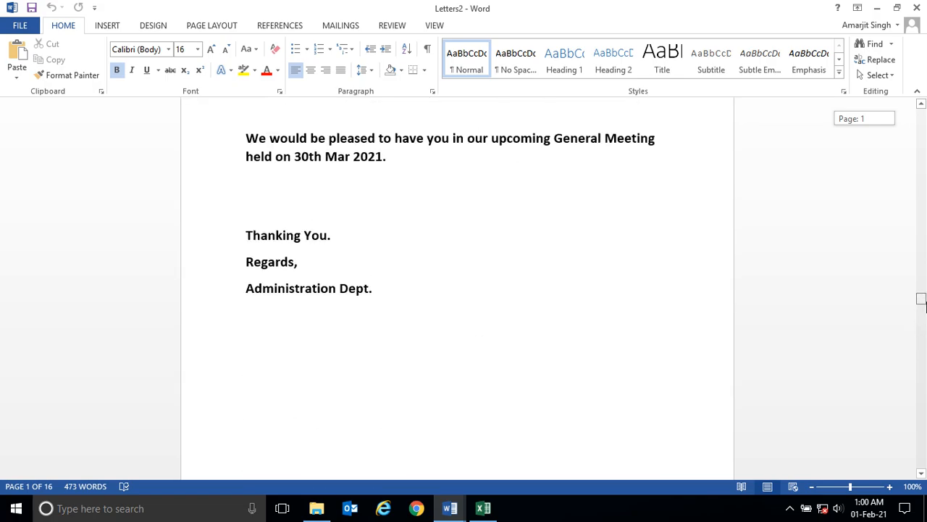
scroll("down", 3)
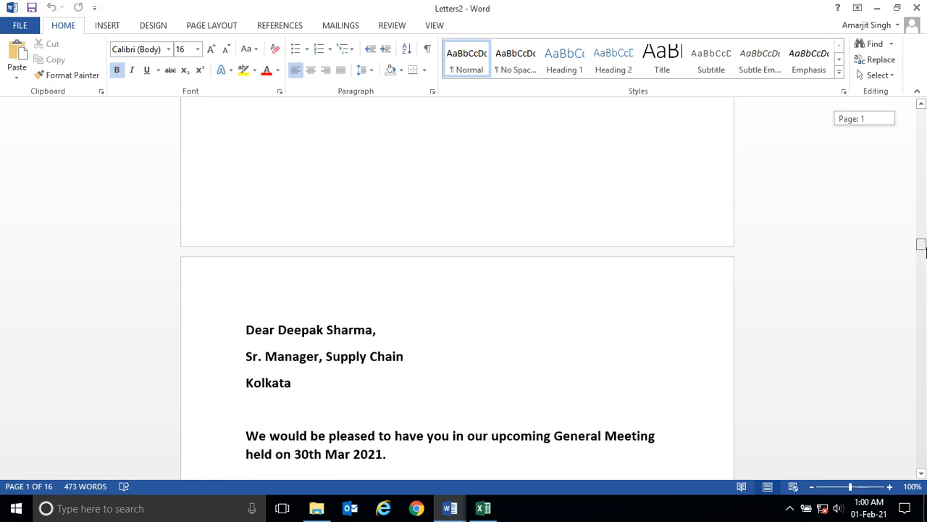
scroll("down", 3)
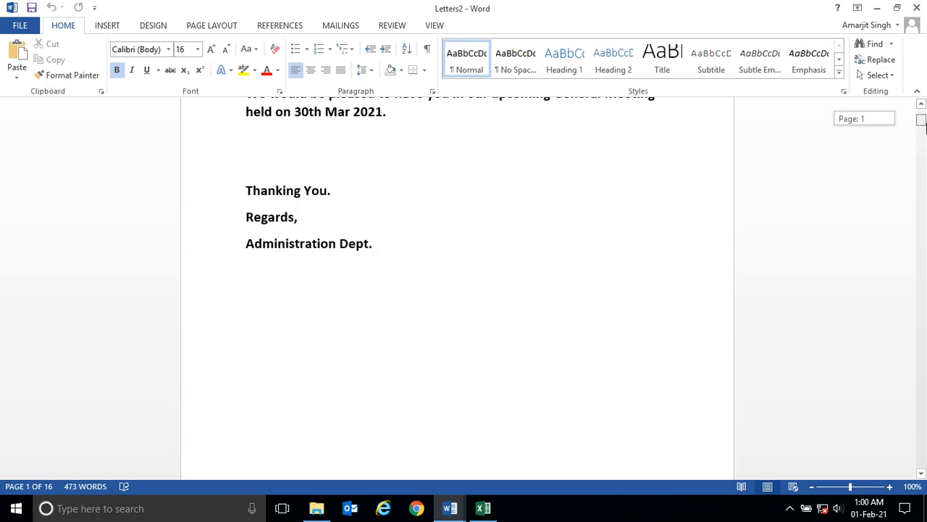
scroll("up", 3)
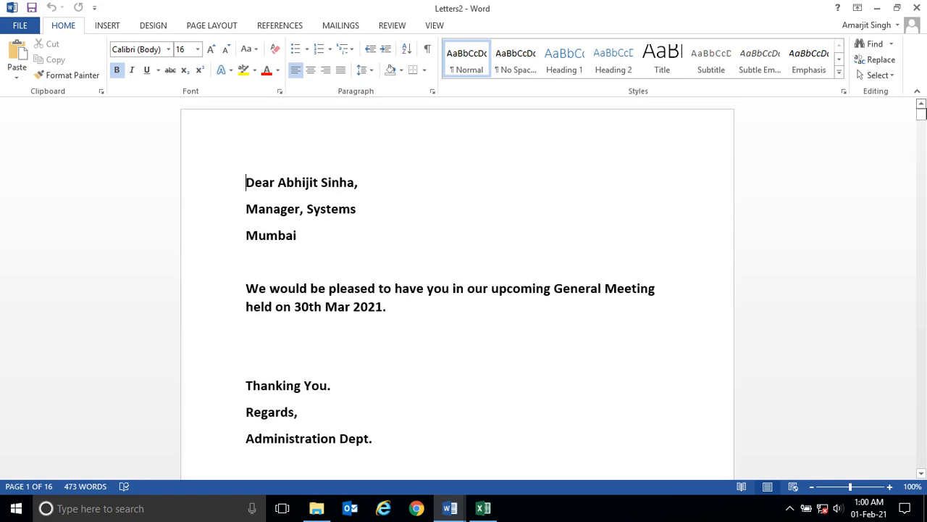
mouse_move(891, 8)
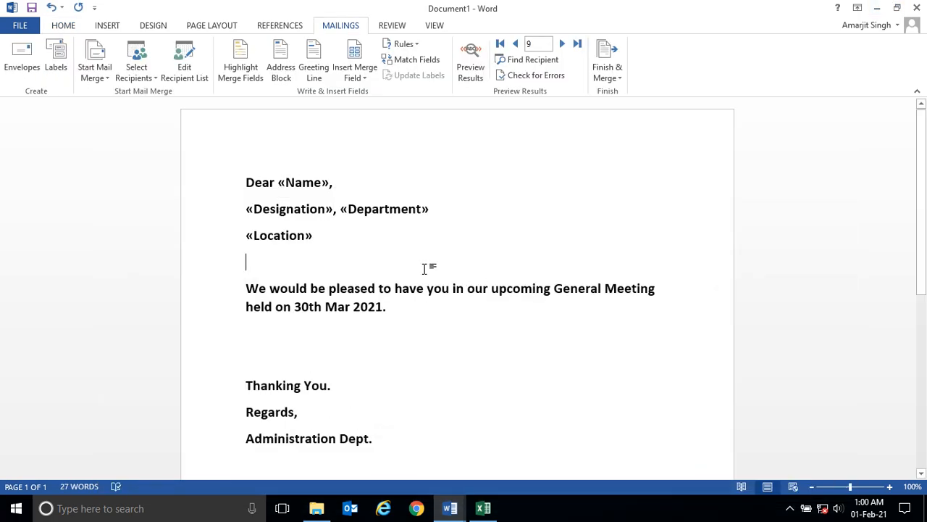
mouse_move(395, 257)
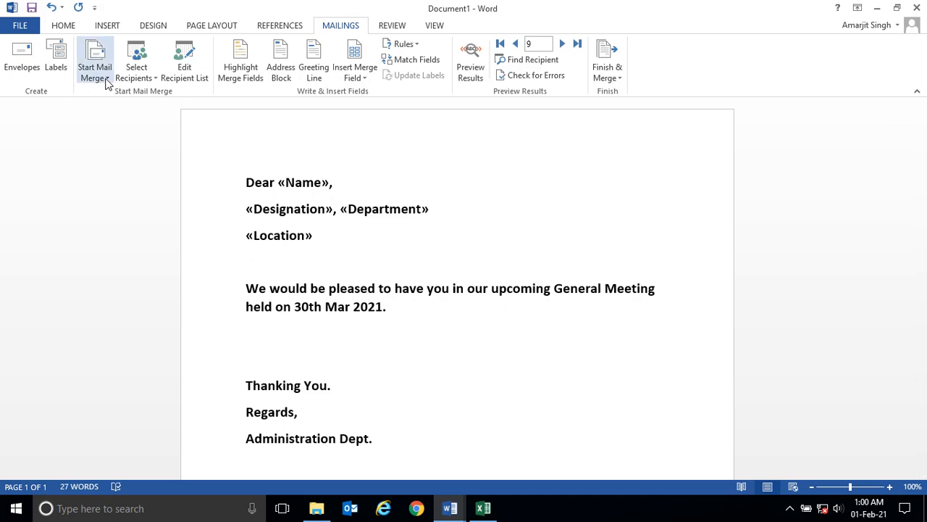
Change the mail merge document type to E-mail Messages
left_click(94, 60)
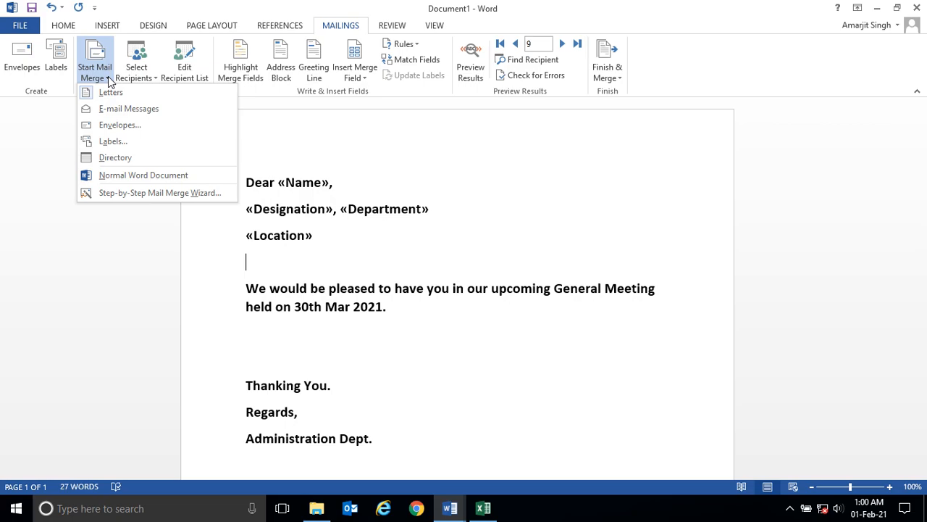
mouse_move(94, 87)
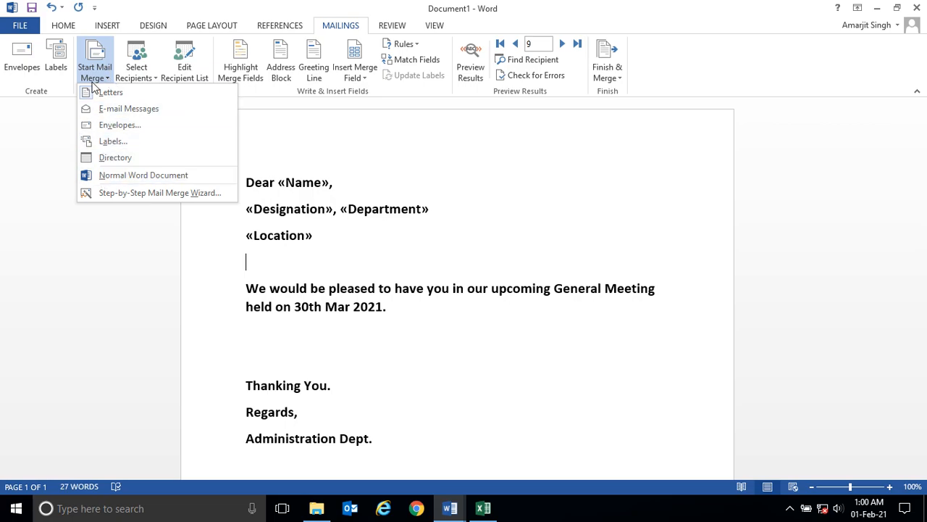
mouse_move(128, 109)
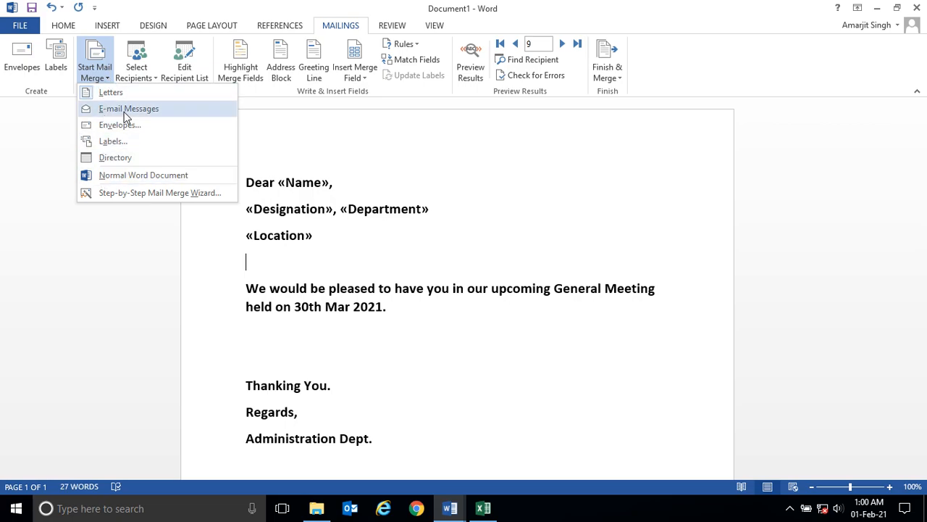
left_click(129, 108)
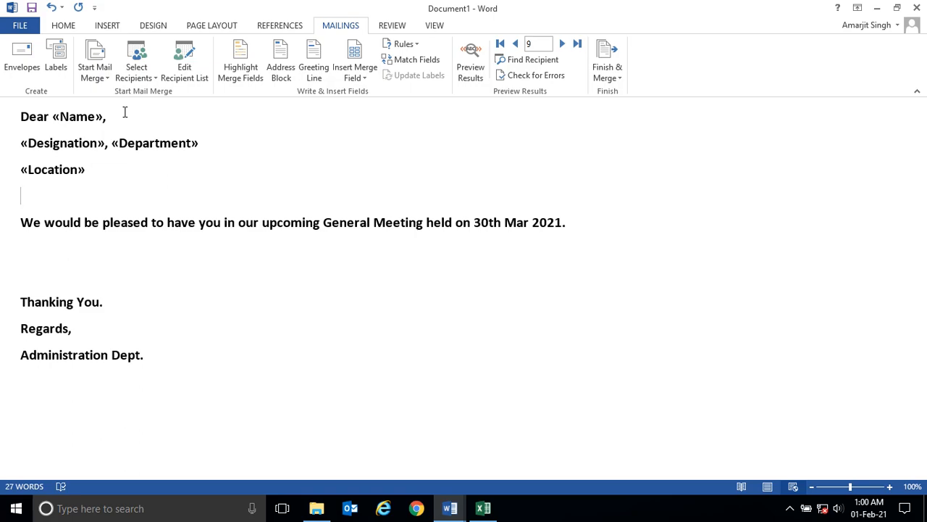
mouse_move(311, 312)
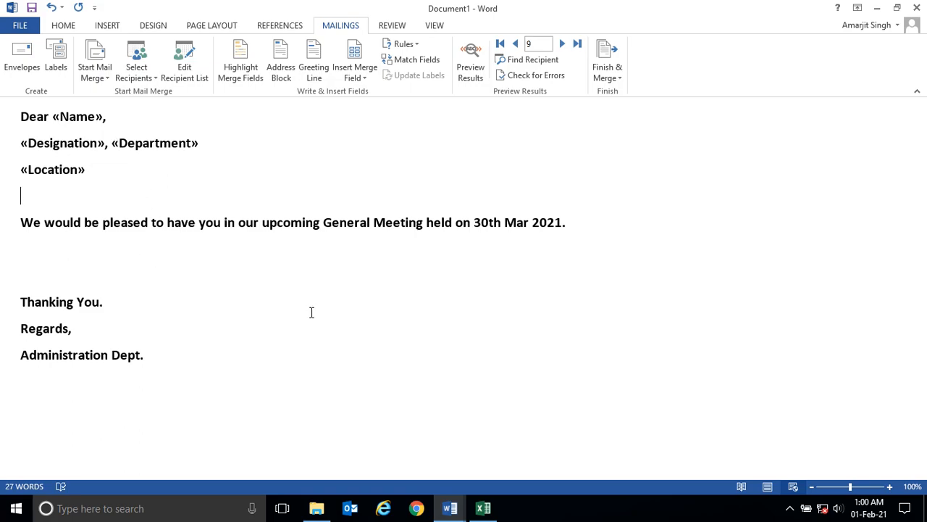
mouse_move(202, 259)
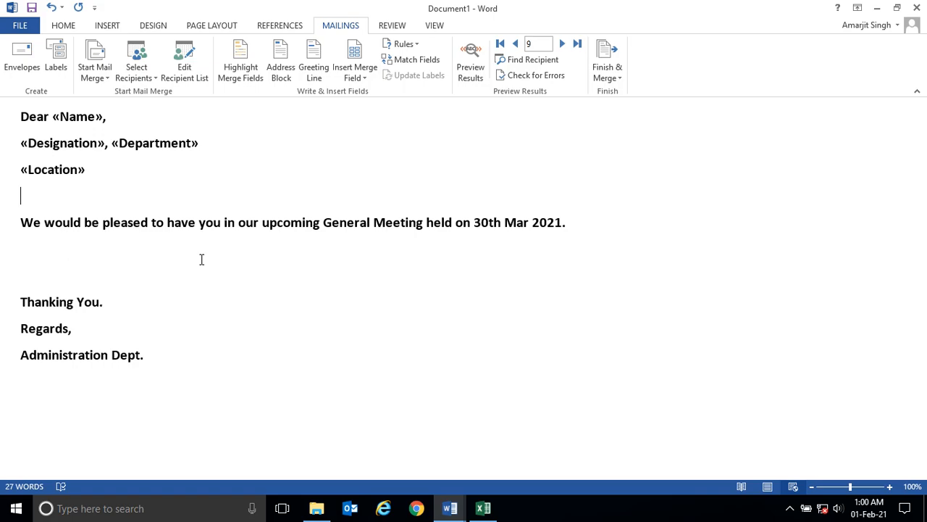
mouse_move(187, 231)
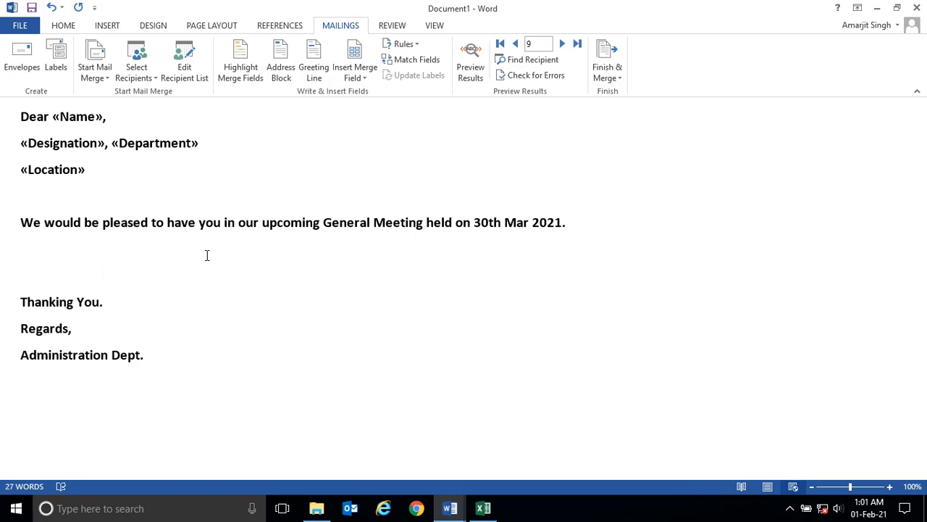
left_click(568, 43)
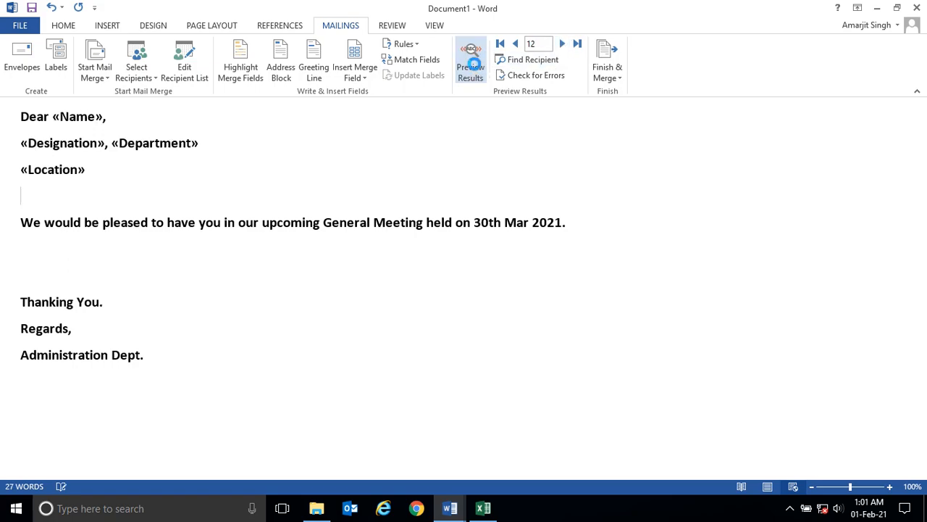
Preview results with real recipient data, step to the next record, then turn the preview off
left_click(470, 60)
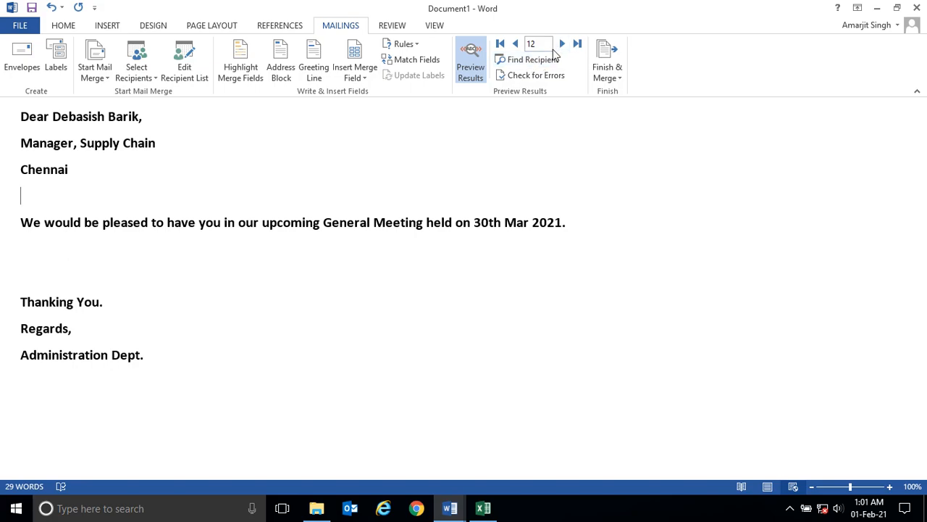
left_click(569, 43)
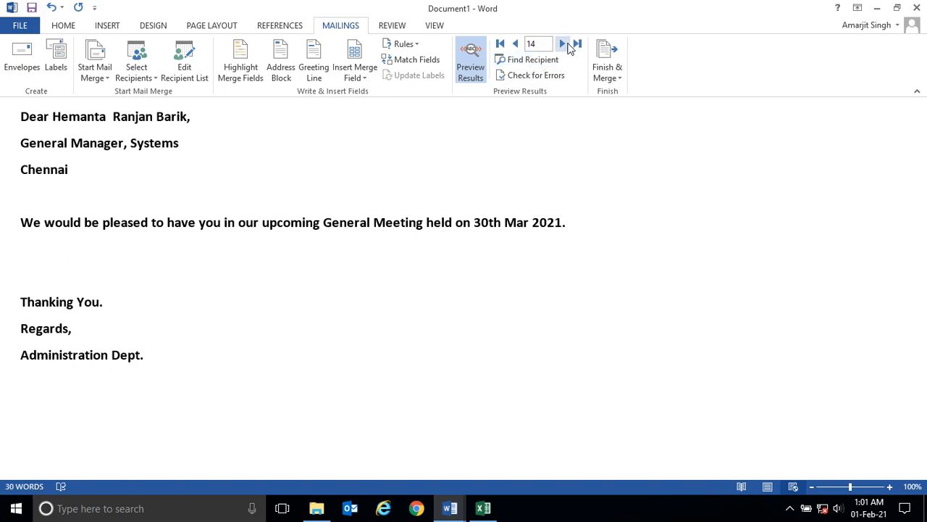
left_click(470, 60)
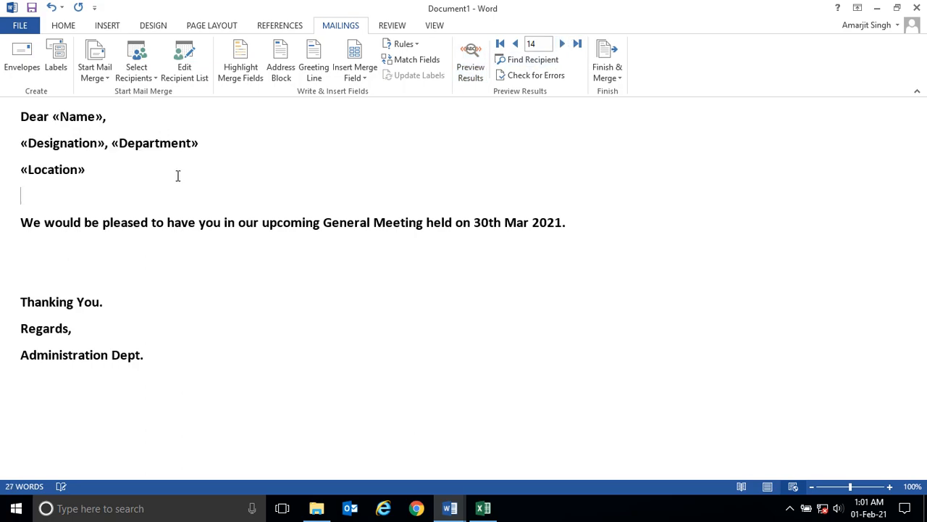
Bring up the Finish & Merge options showing Send Email Messages
left_click(94, 54)
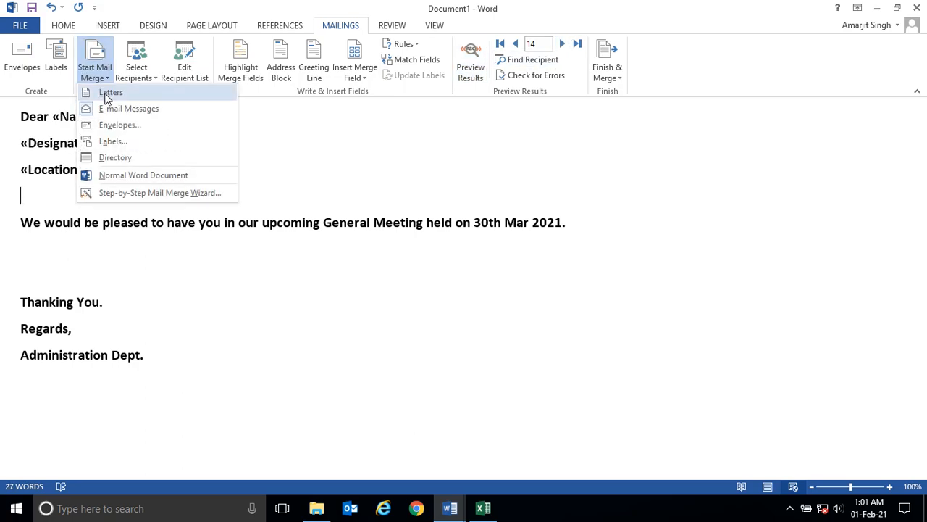
left_click(110, 92)
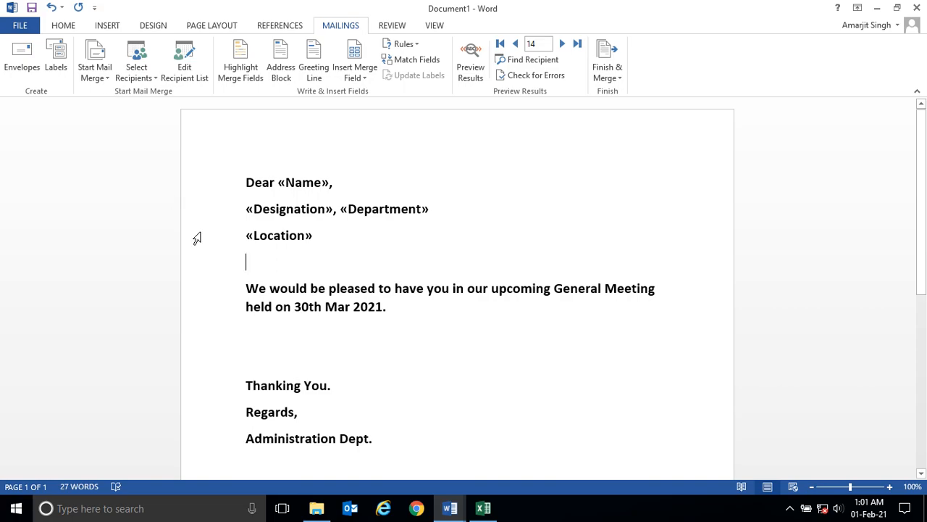
left_click(63, 25)
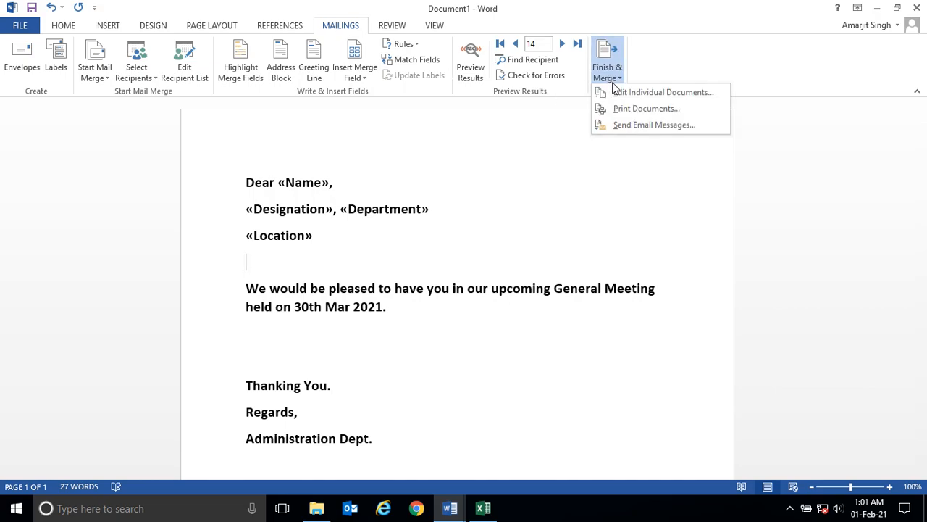
left_click(474, 231)
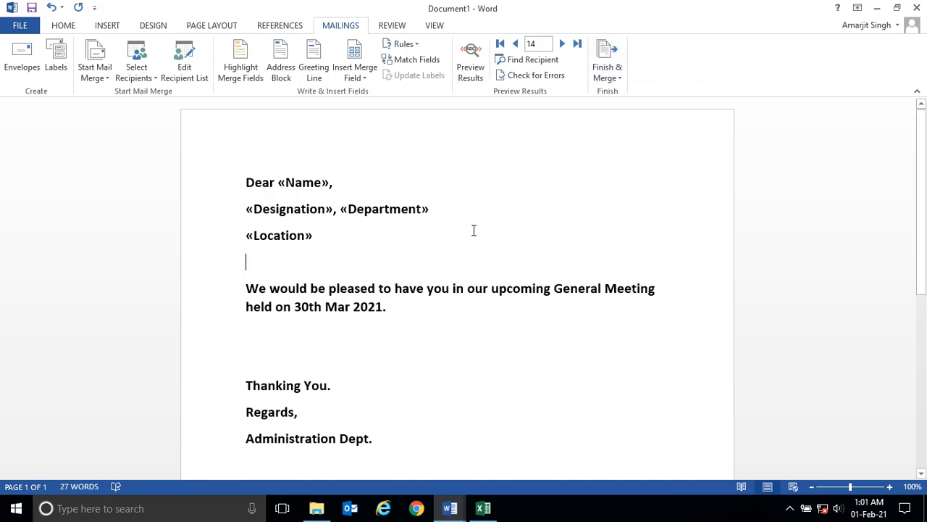
mouse_move(453, 170)
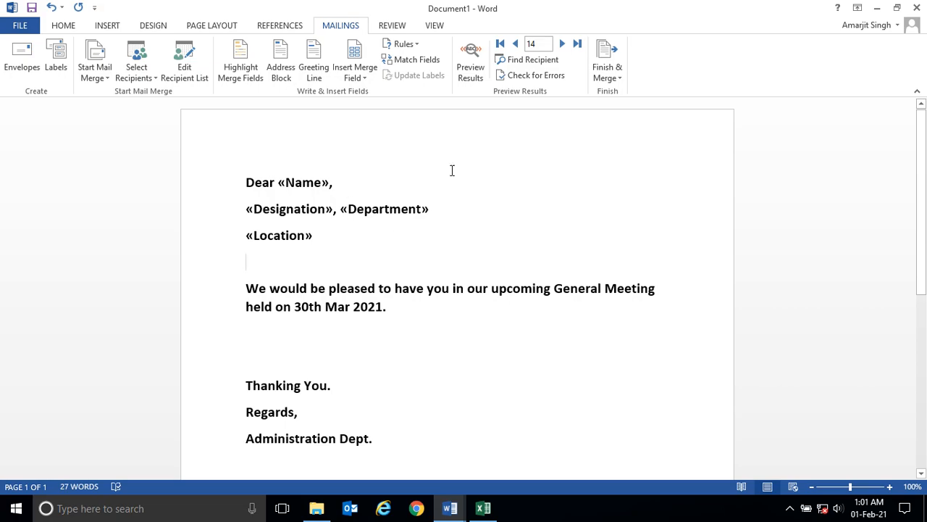
left_click(608, 62)
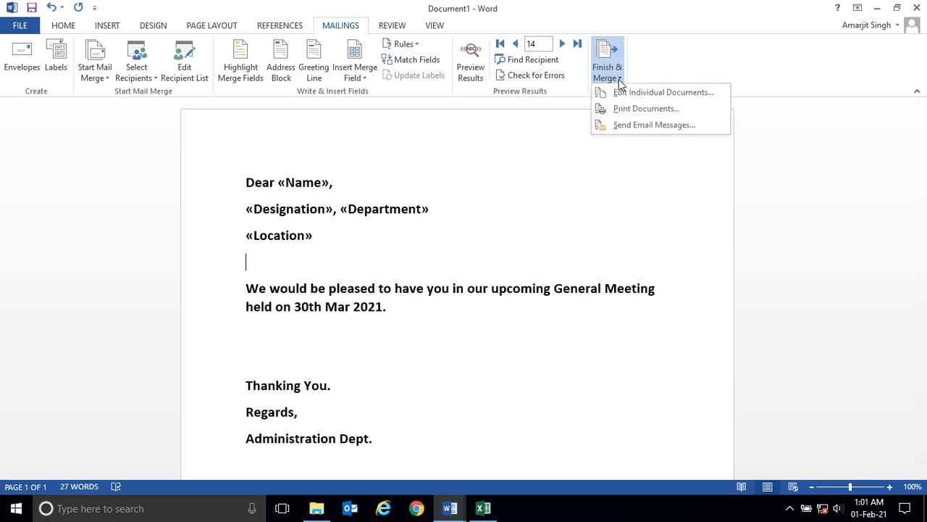
left_click(608, 62)
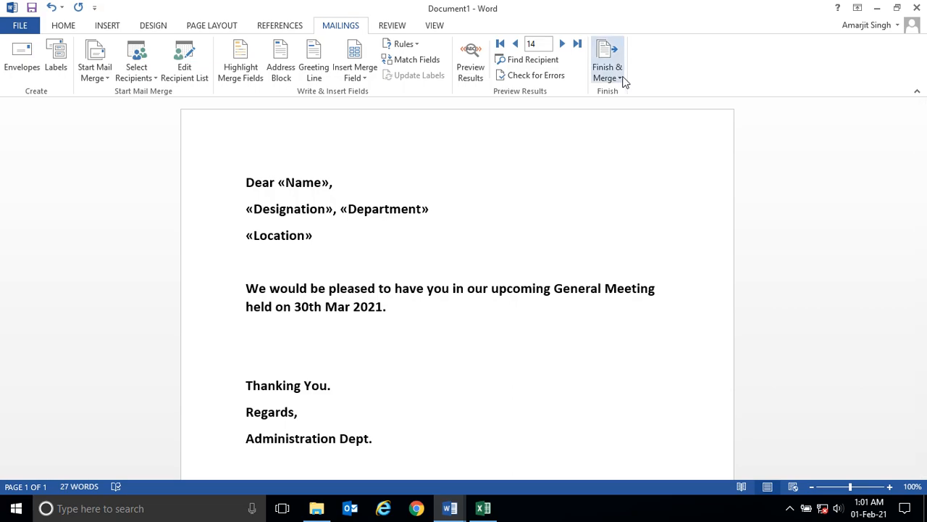
left_click(607, 62)
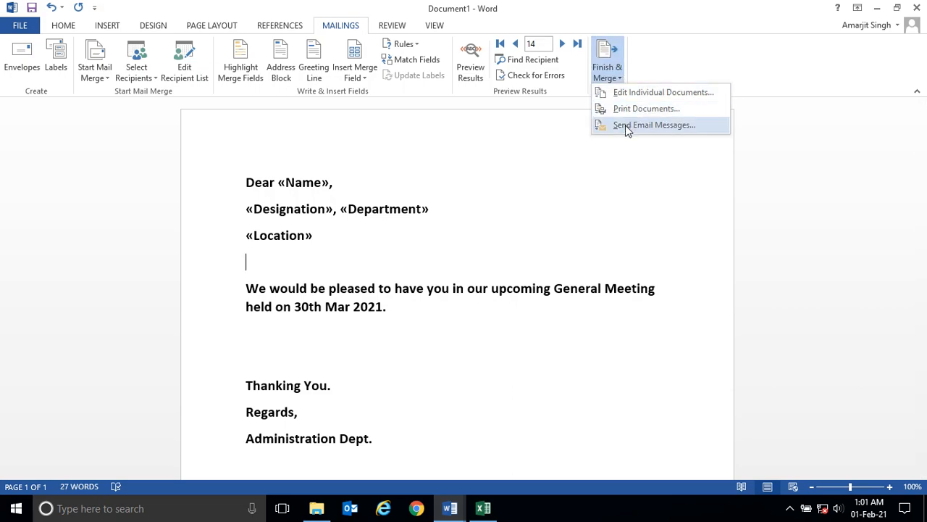
mouse_move(664, 134)
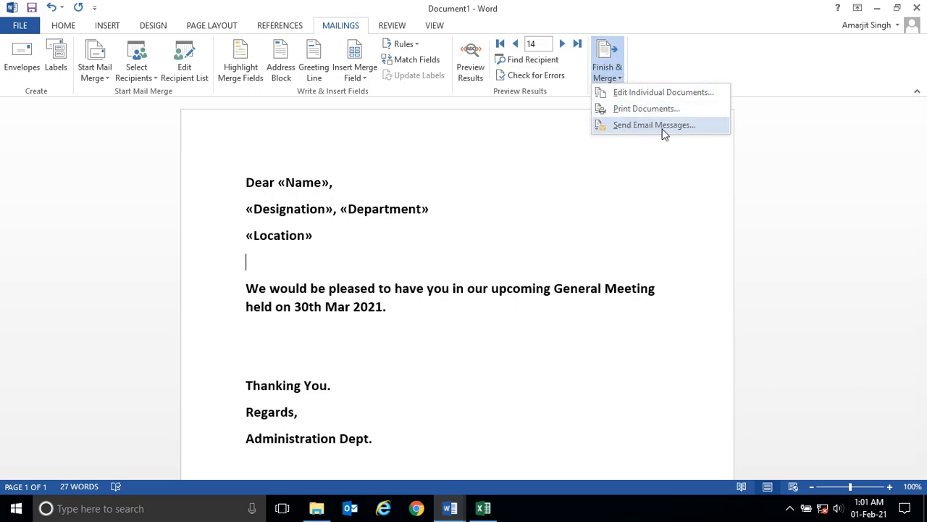
Open the Merge to E-mail dialog and list the fields available for the To address
left_click(655, 124)
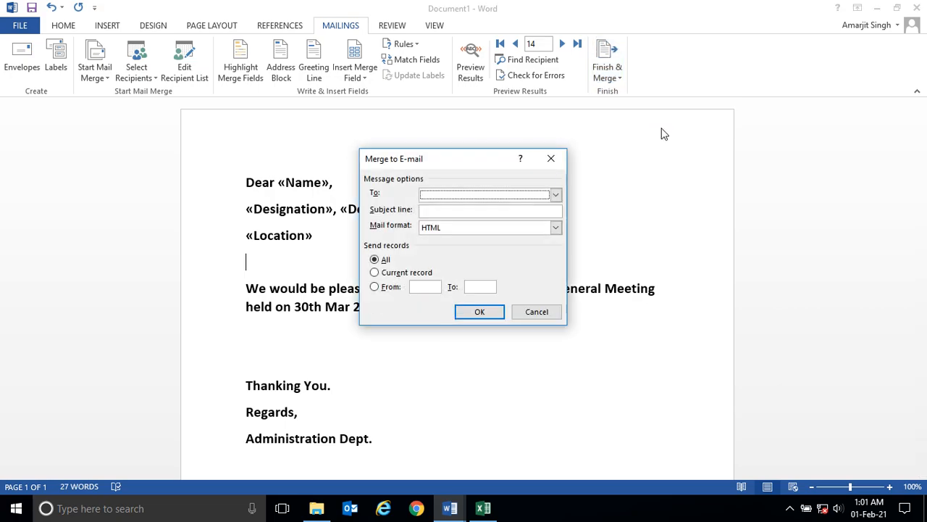
mouse_move(541, 327)
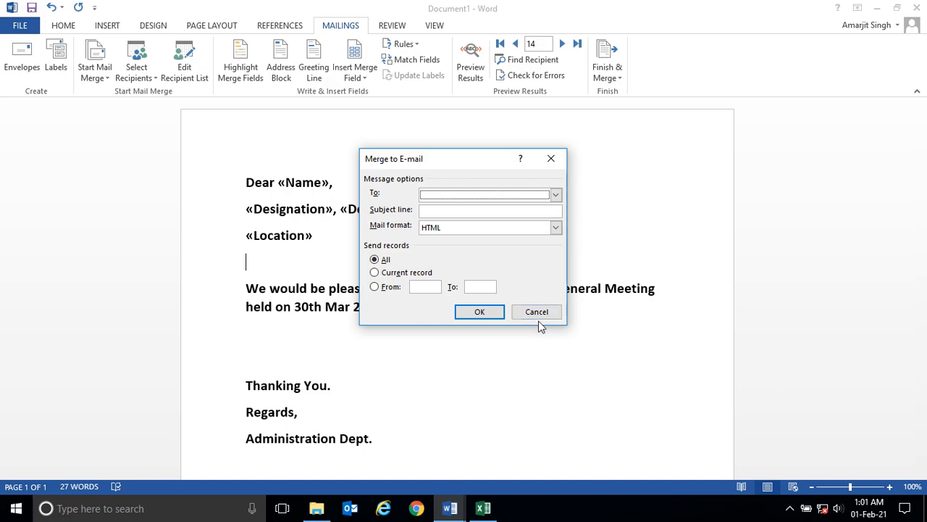
left_click(536, 311)
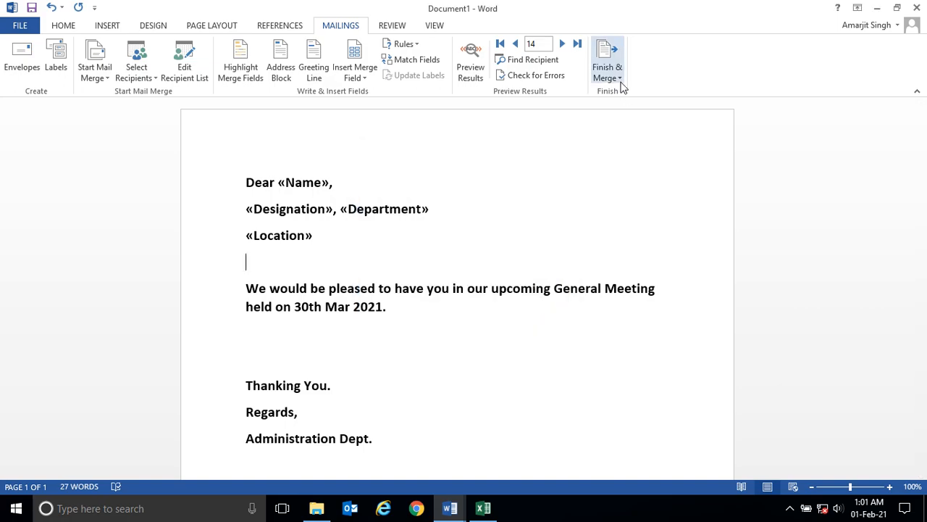
left_click(607, 62)
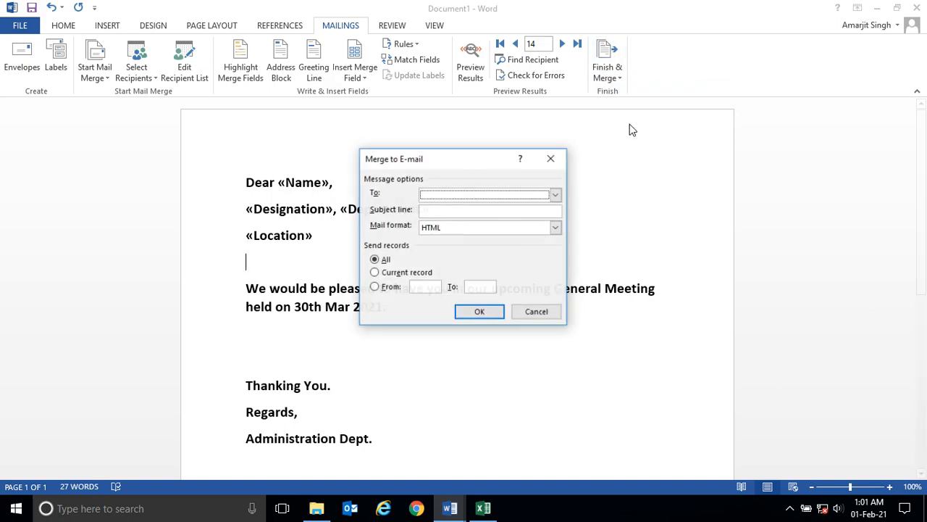
left_click(555, 194)
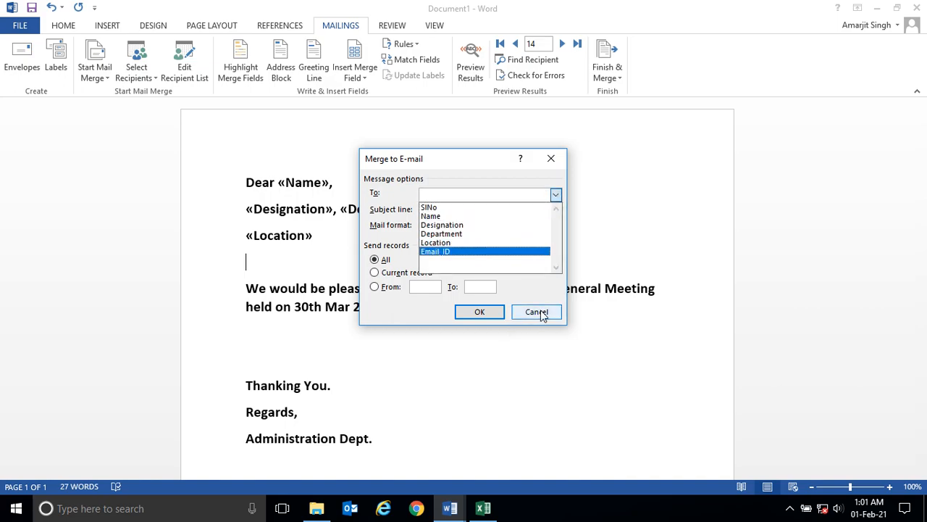
left_click(483, 507)
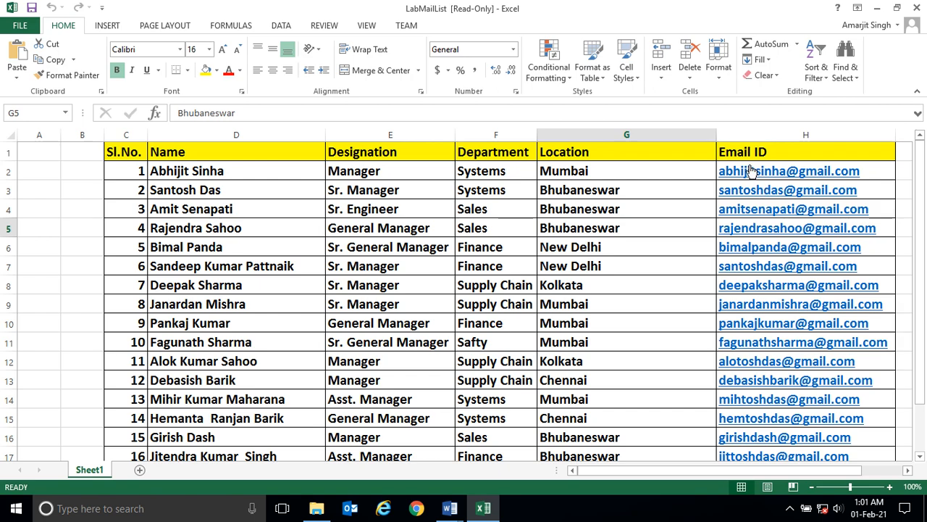
mouse_move(782, 285)
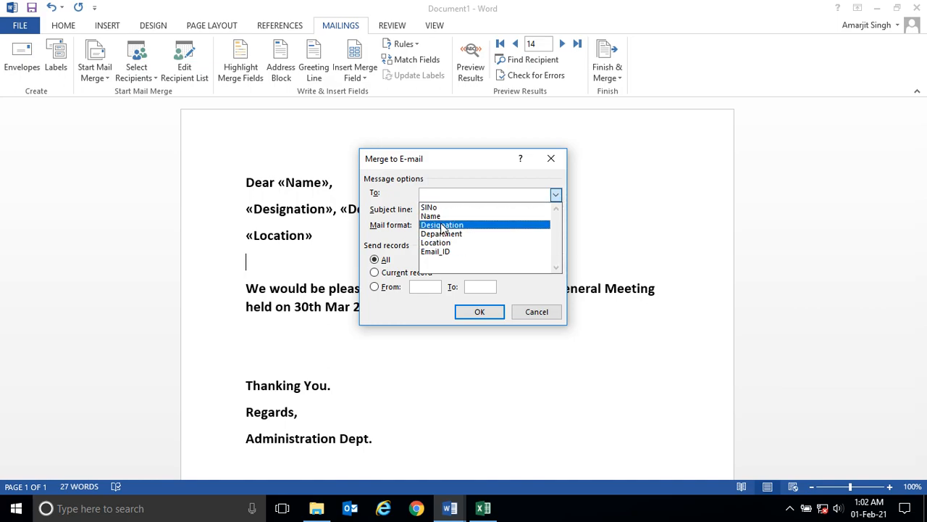
Set To to Email_ID, subject 'Invitation', and All records, then cancel the dialog
left_click(436, 252)
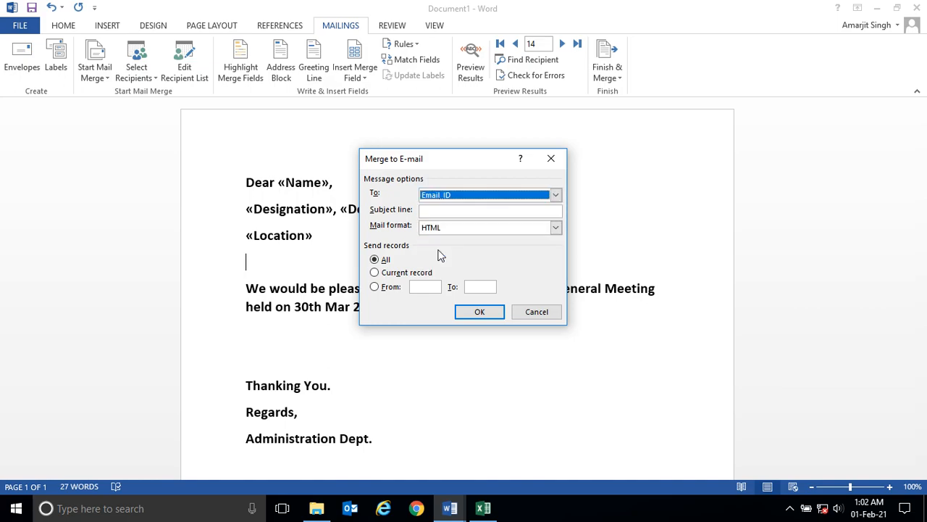
left_click(490, 210)
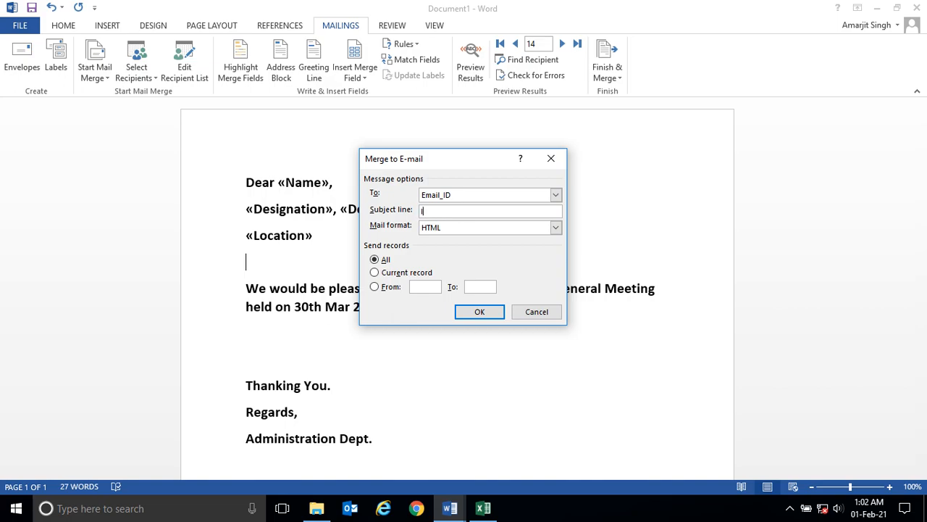
type("Invitation")
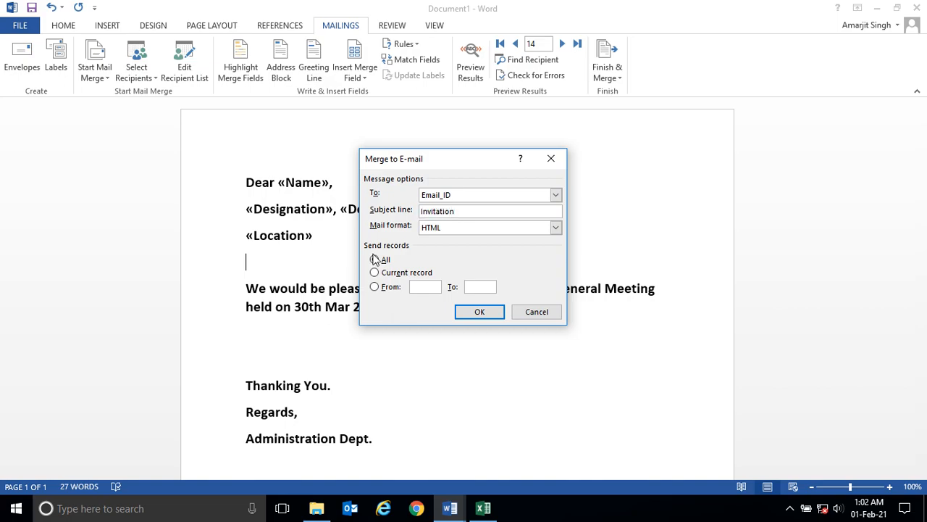
left_click(375, 259)
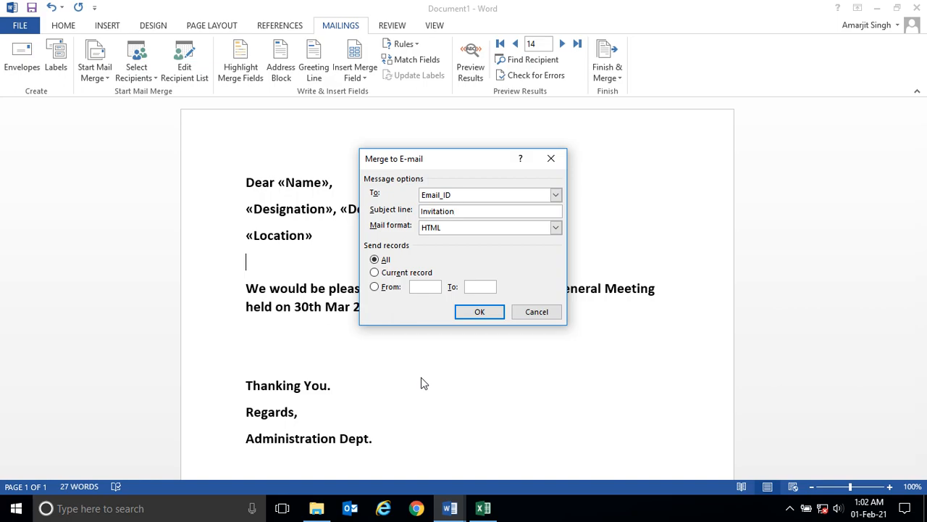
mouse_move(536, 312)
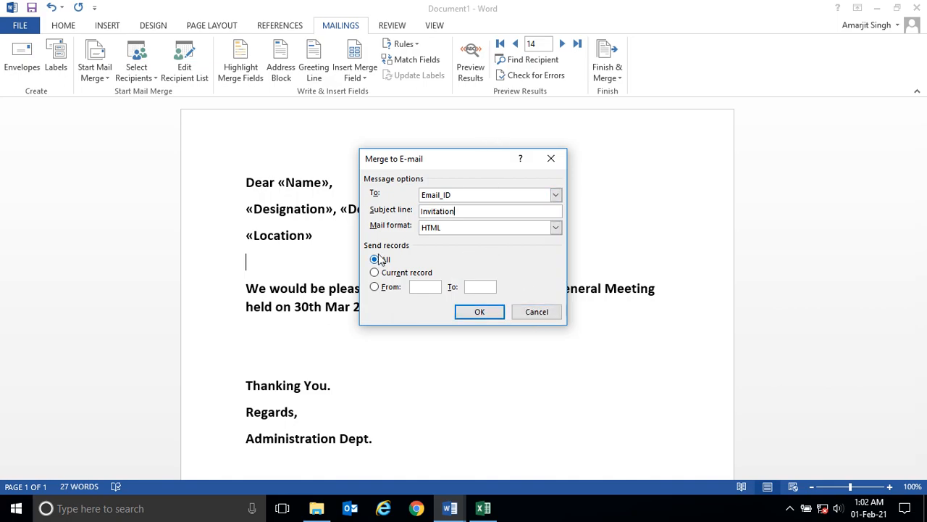
mouse_move(536, 311)
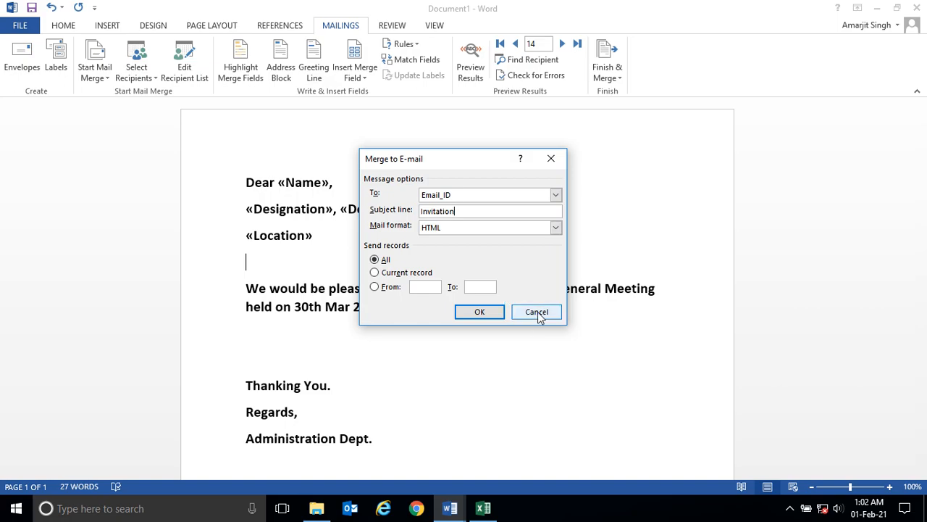
left_click(536, 312)
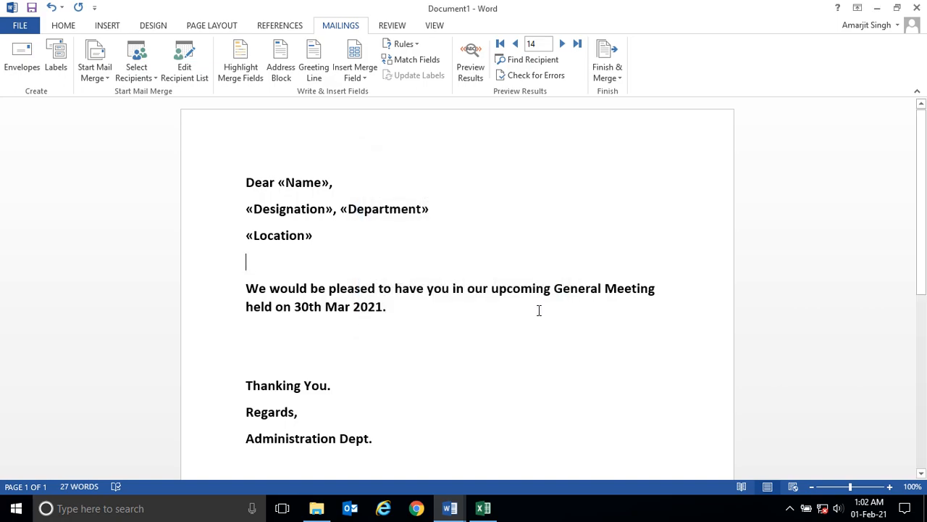